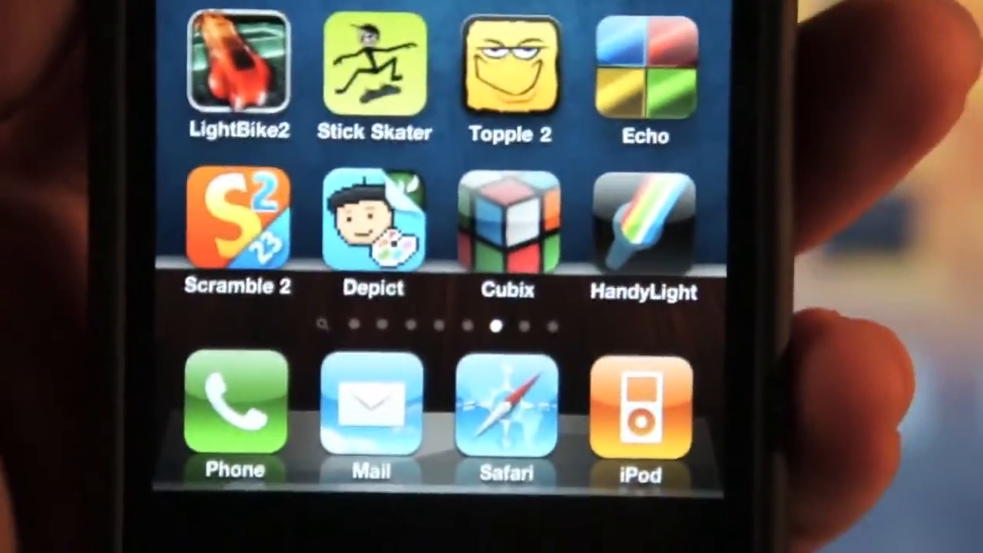
# - Create the passwordless computer-to-computer network 'DarGadgetZ' on automatic channel from the AirPort menu
pyautogui.scroll(-3)
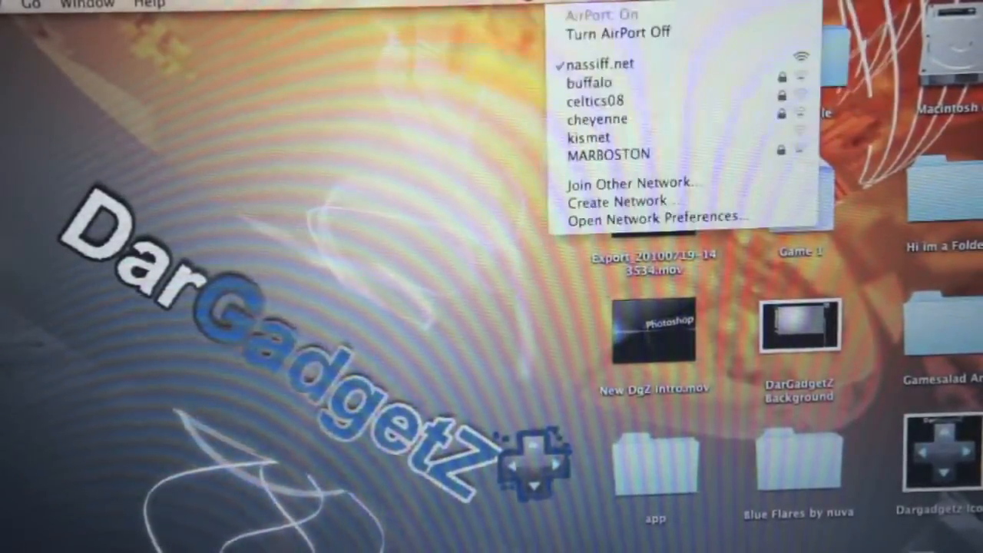
pyautogui.click(611, 201)
pyautogui.write('DarGadgetZ')
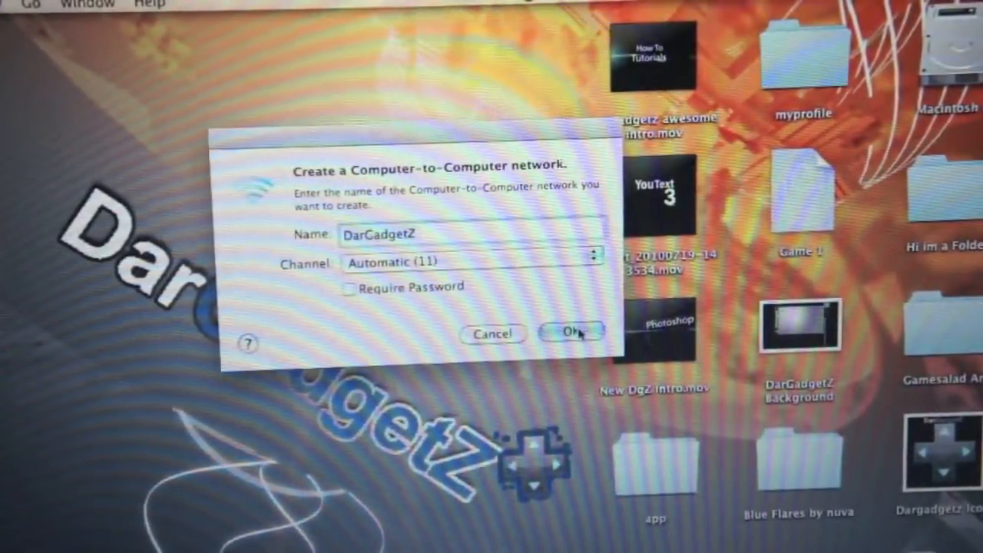
pyautogui.click(571, 333)
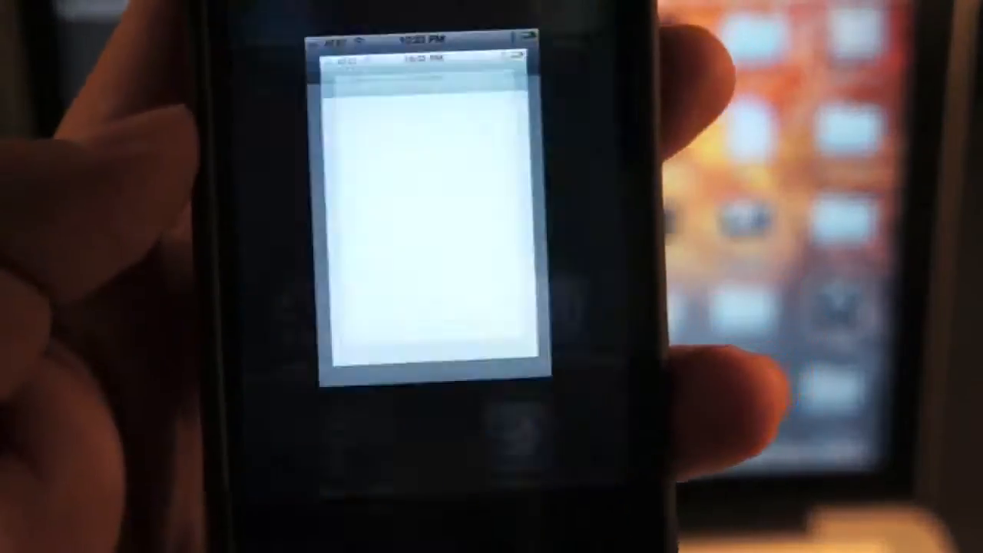
# - Join the iPhone to DarGadgetZ in Wi-Fi settings and open its network details
pyautogui.click(392, 215)
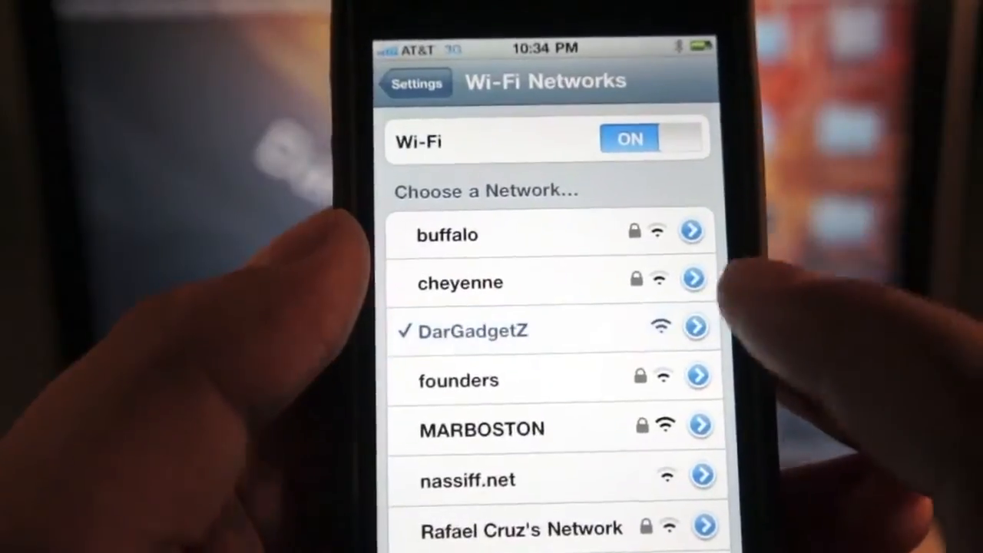
pyautogui.click(694, 327)
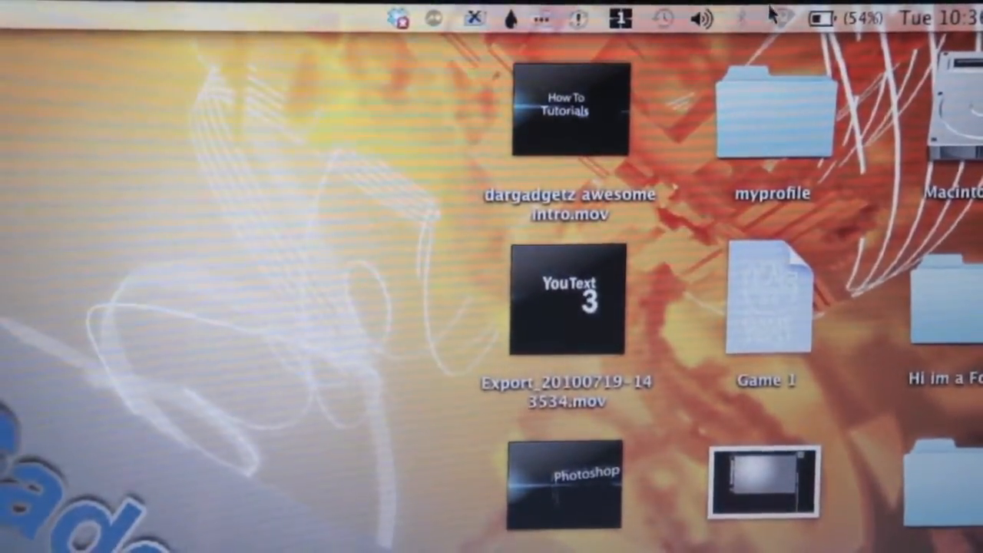
# - Enable the AirPort SOCKS proxy at 13.37.13.37, port 1337, in Network Preferences
pyautogui.click(781, 19)
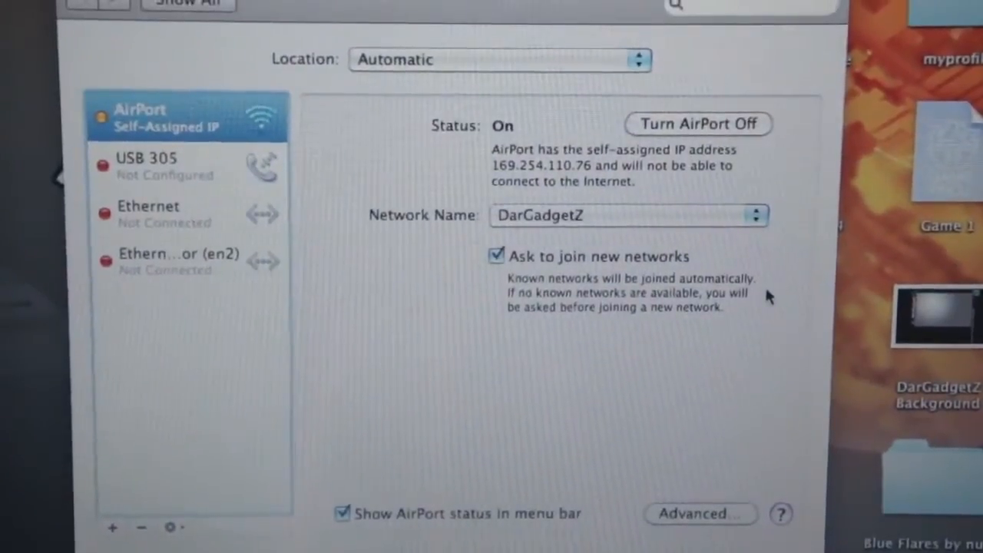
pyautogui.click(699, 513)
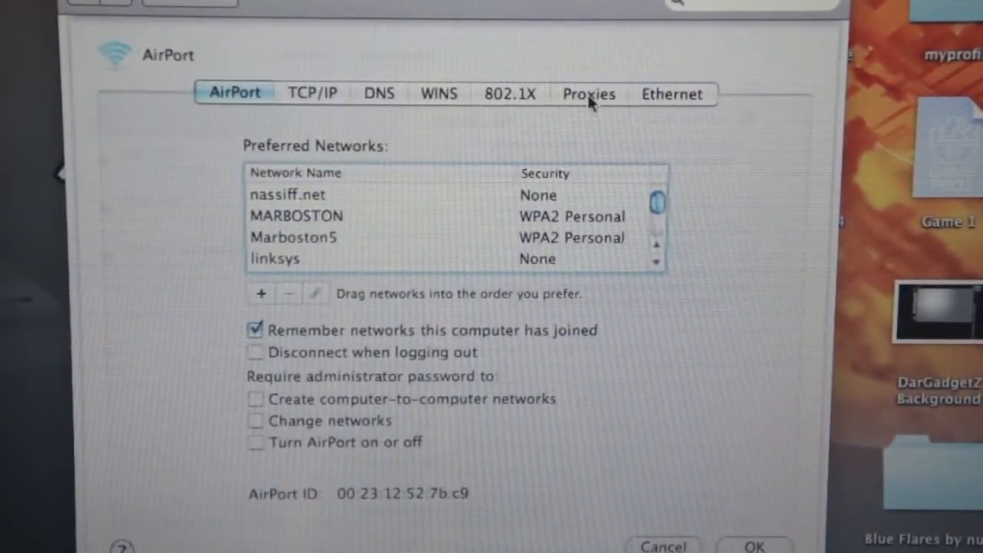
pyautogui.click(589, 92)
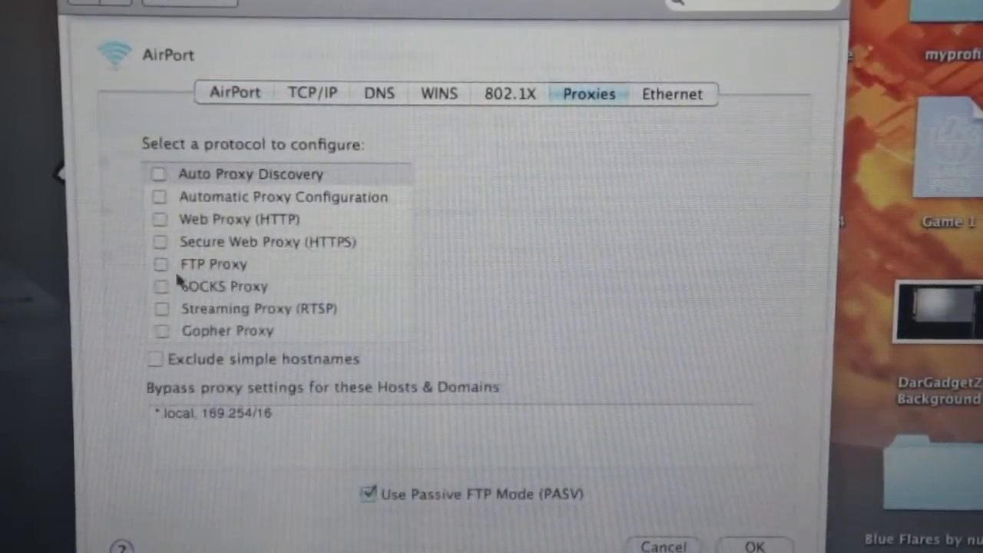
pyautogui.click(162, 286)
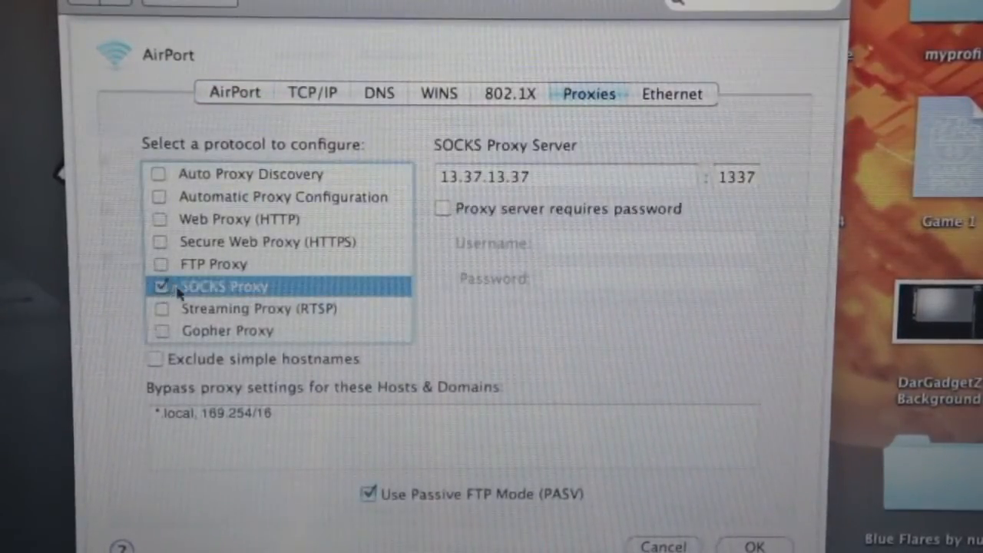
pyautogui.click(566, 176)
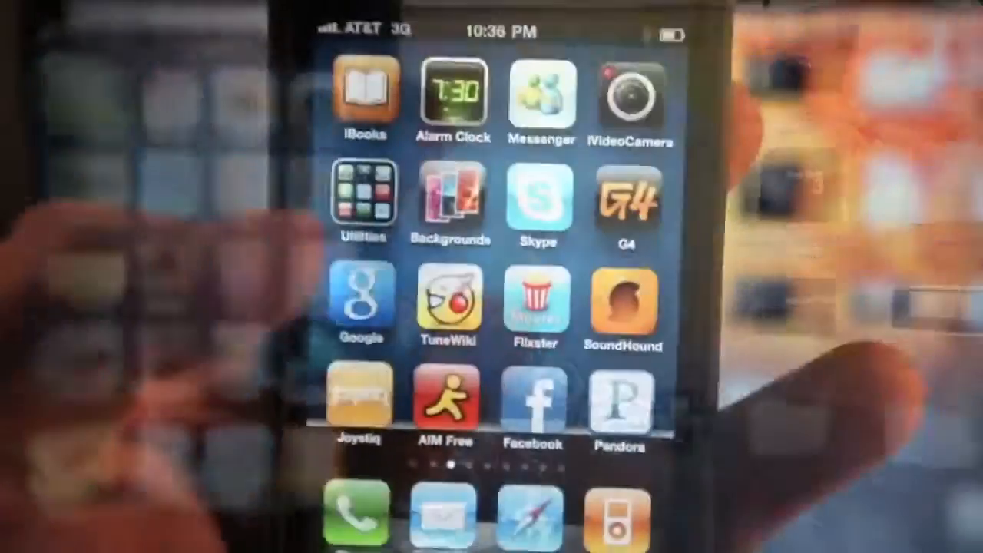
# - Swipe the iPhone home screen to the page with Cestos and PvZ
pyautogui.hscroll(-3)
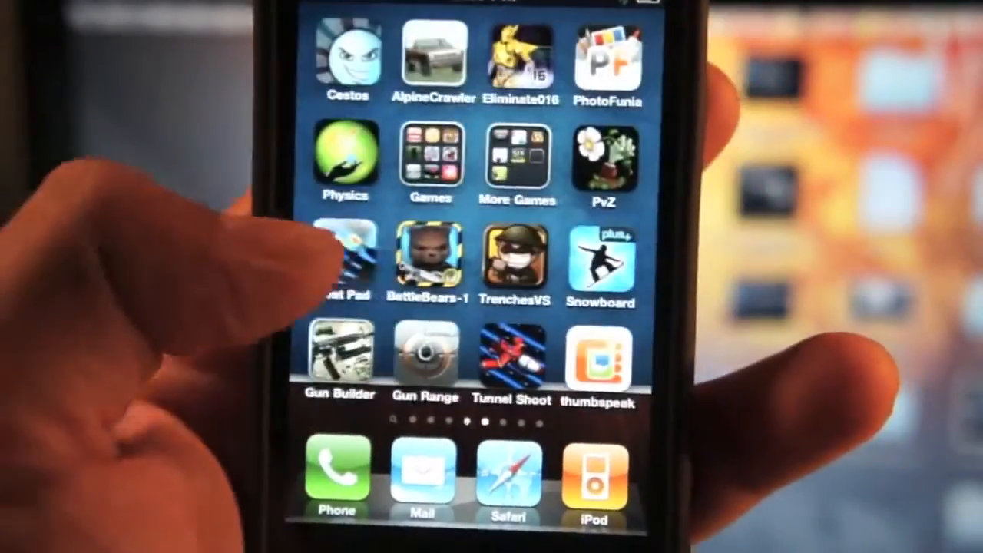